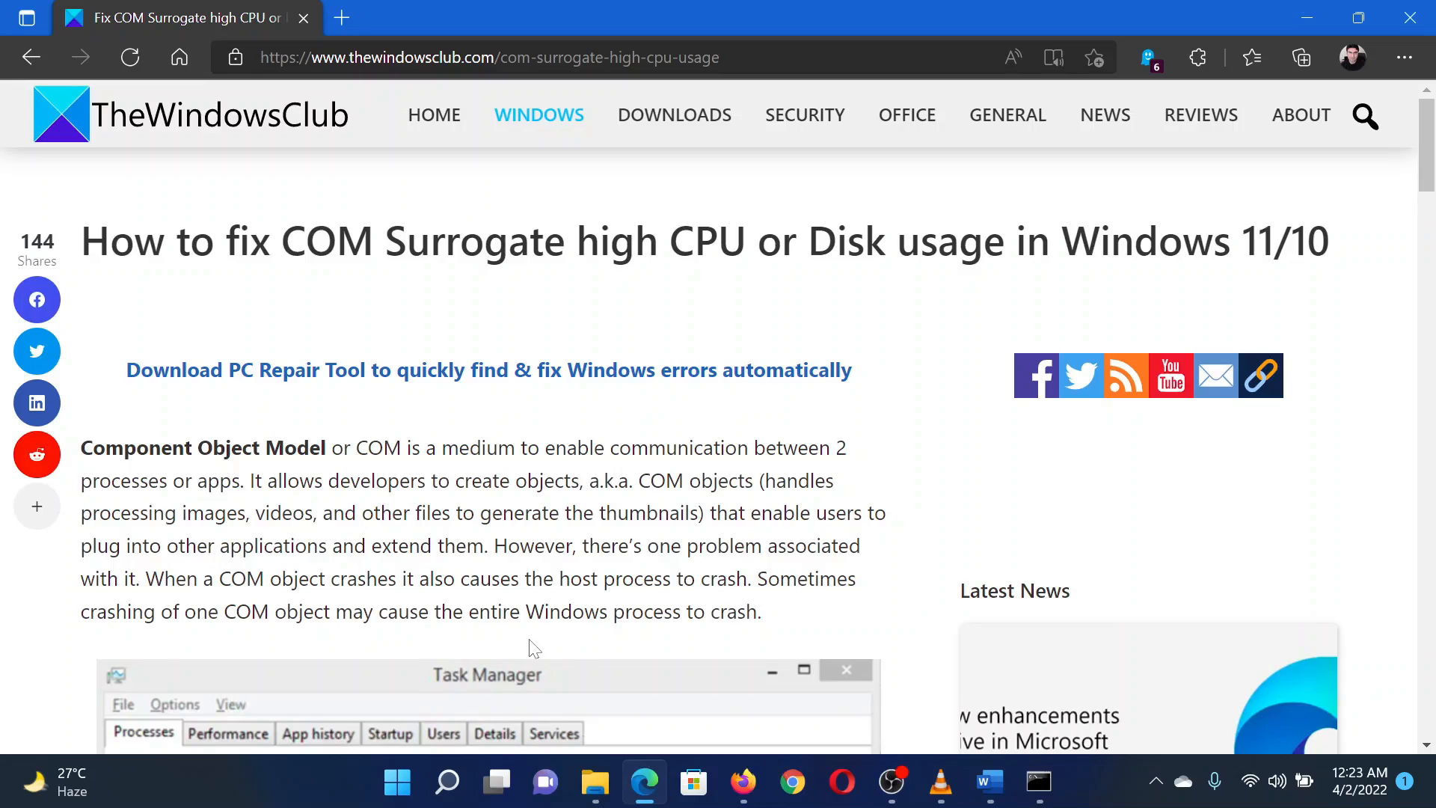
Scroll to the fixes list and highlight 'Run a thorough scan with your AV' and 'Run SFC tool' while reading
scroll("down", 3)
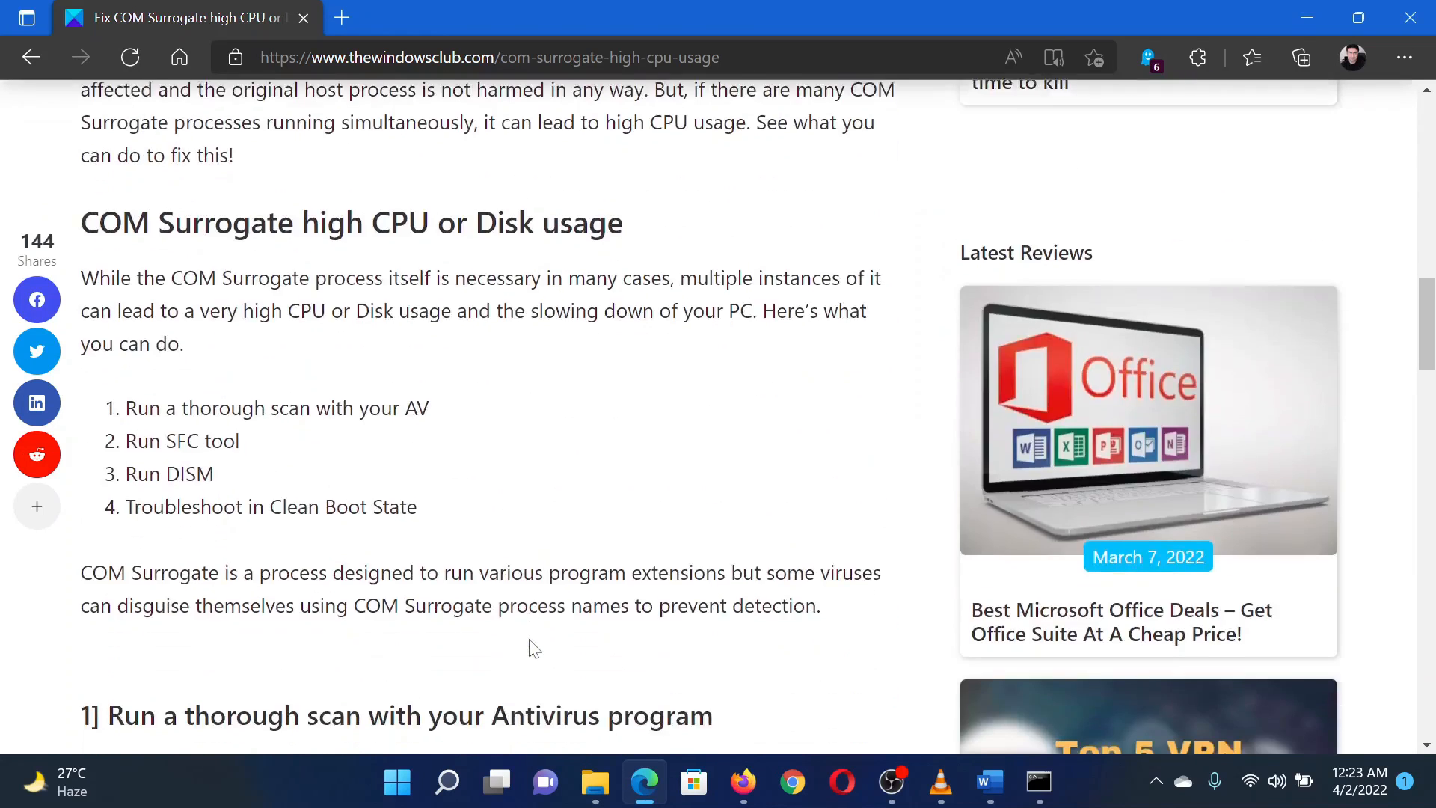
left_click_drag(163, 400, 264, 401)
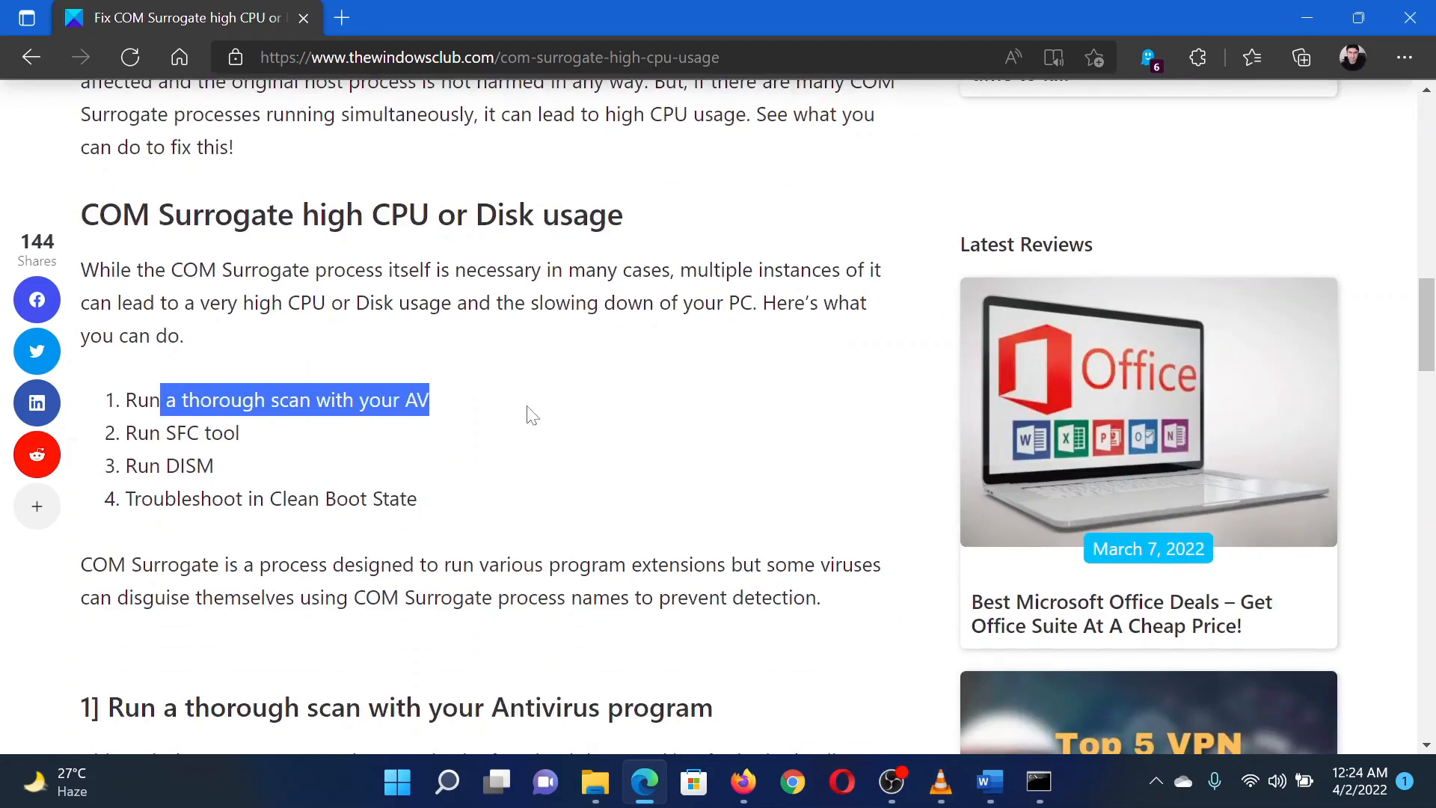
left_click(529, 414)
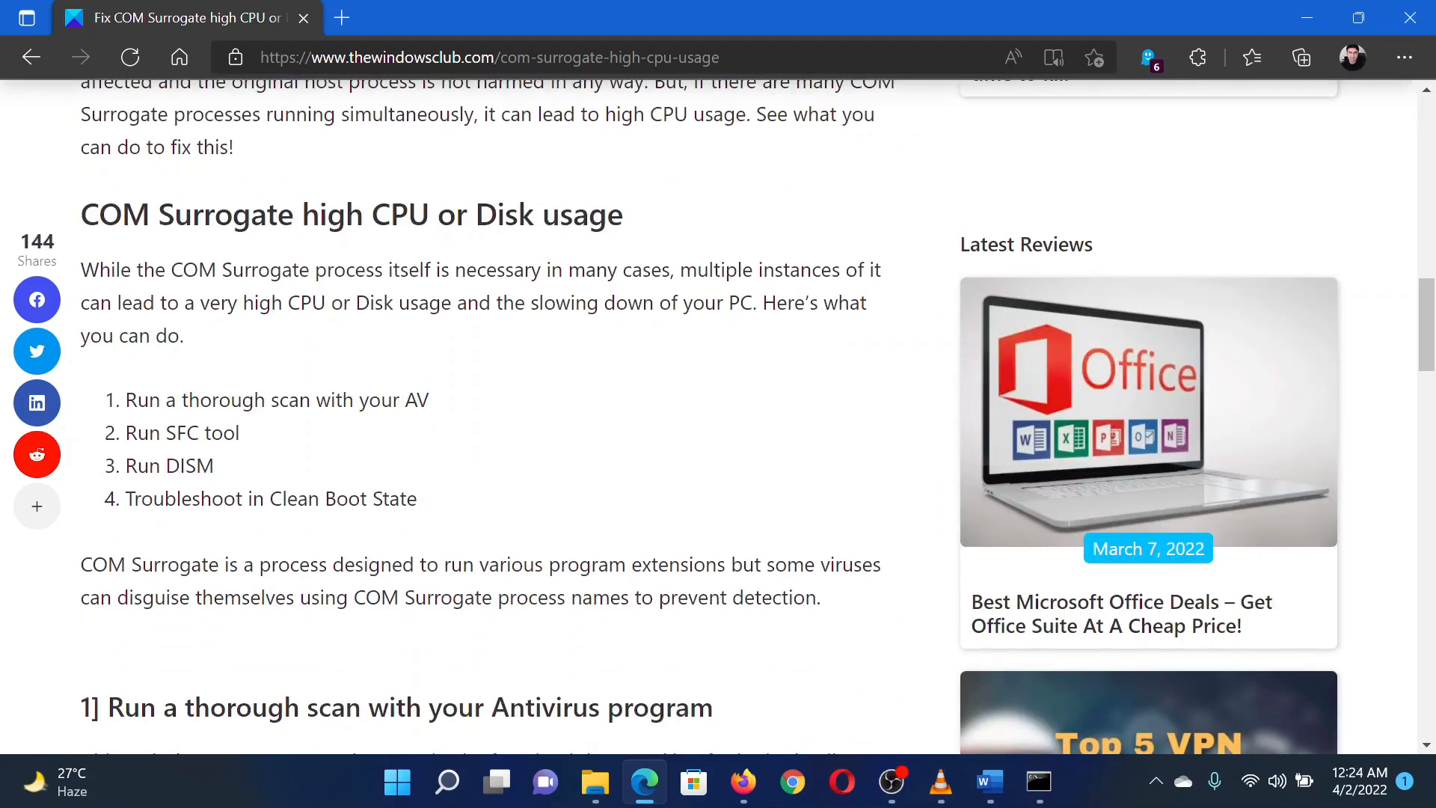
left_click_drag(132, 432, 239, 432)
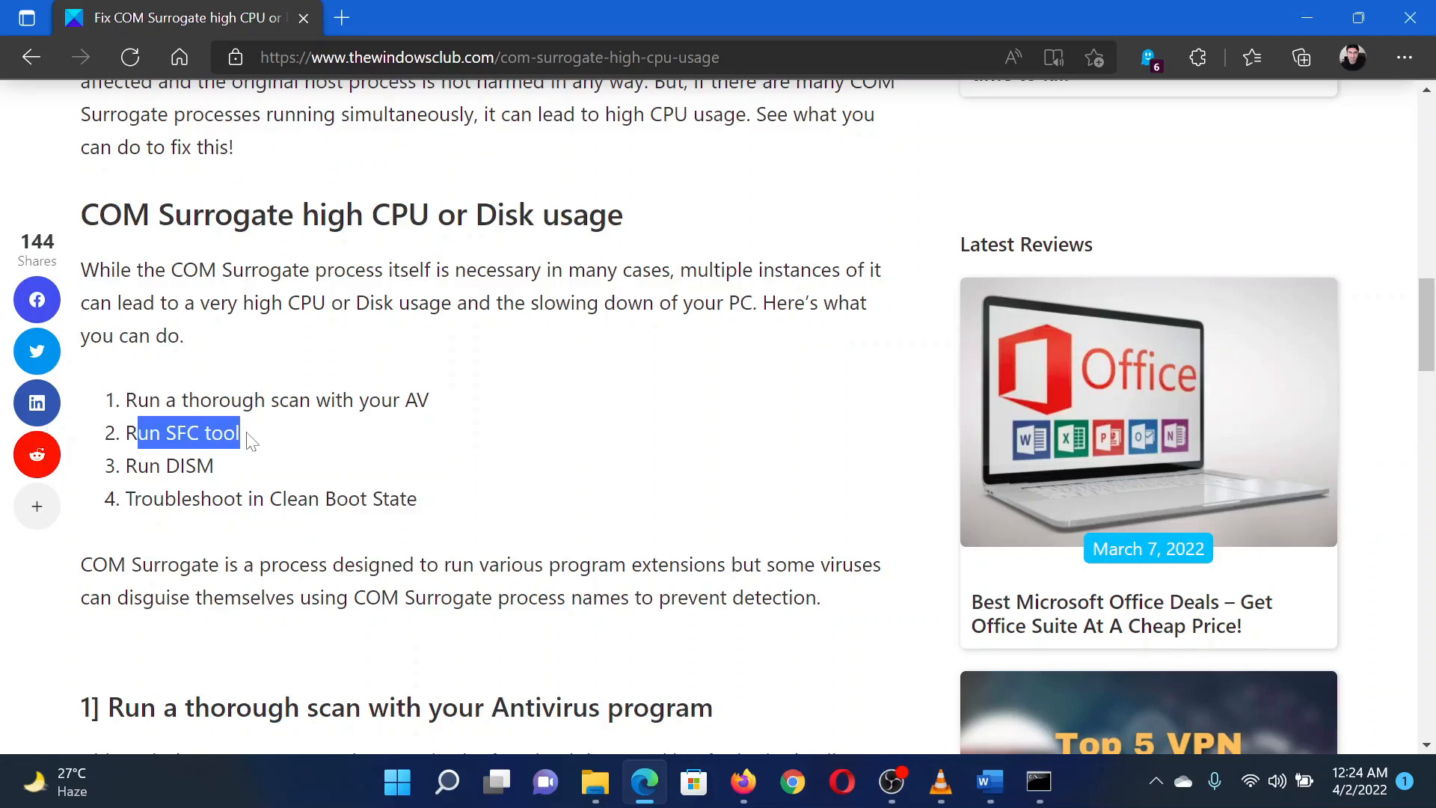
left_click(493, 643)
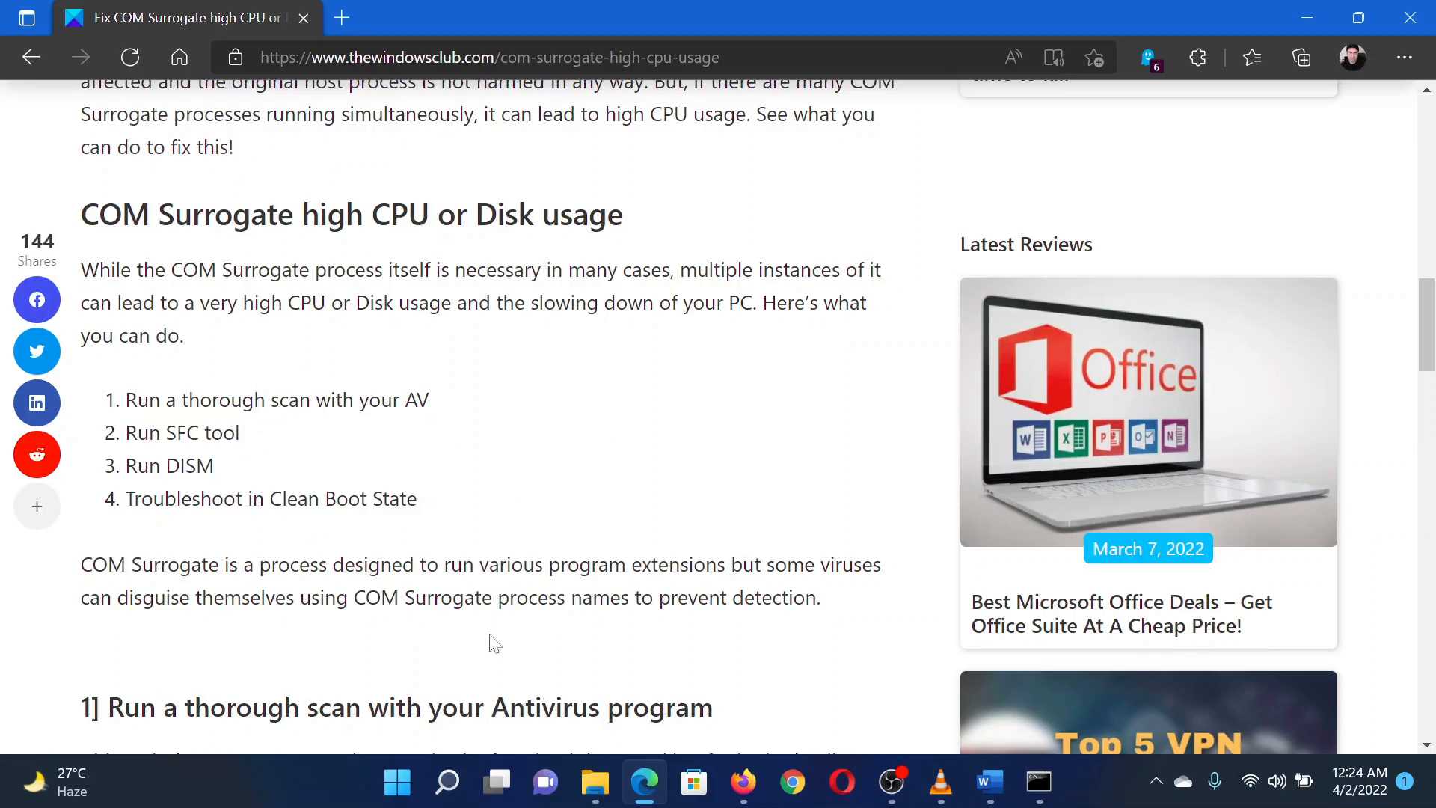
Launch Command Prompt as administrator via Windows Search for 'comm'
left_click(448, 780)
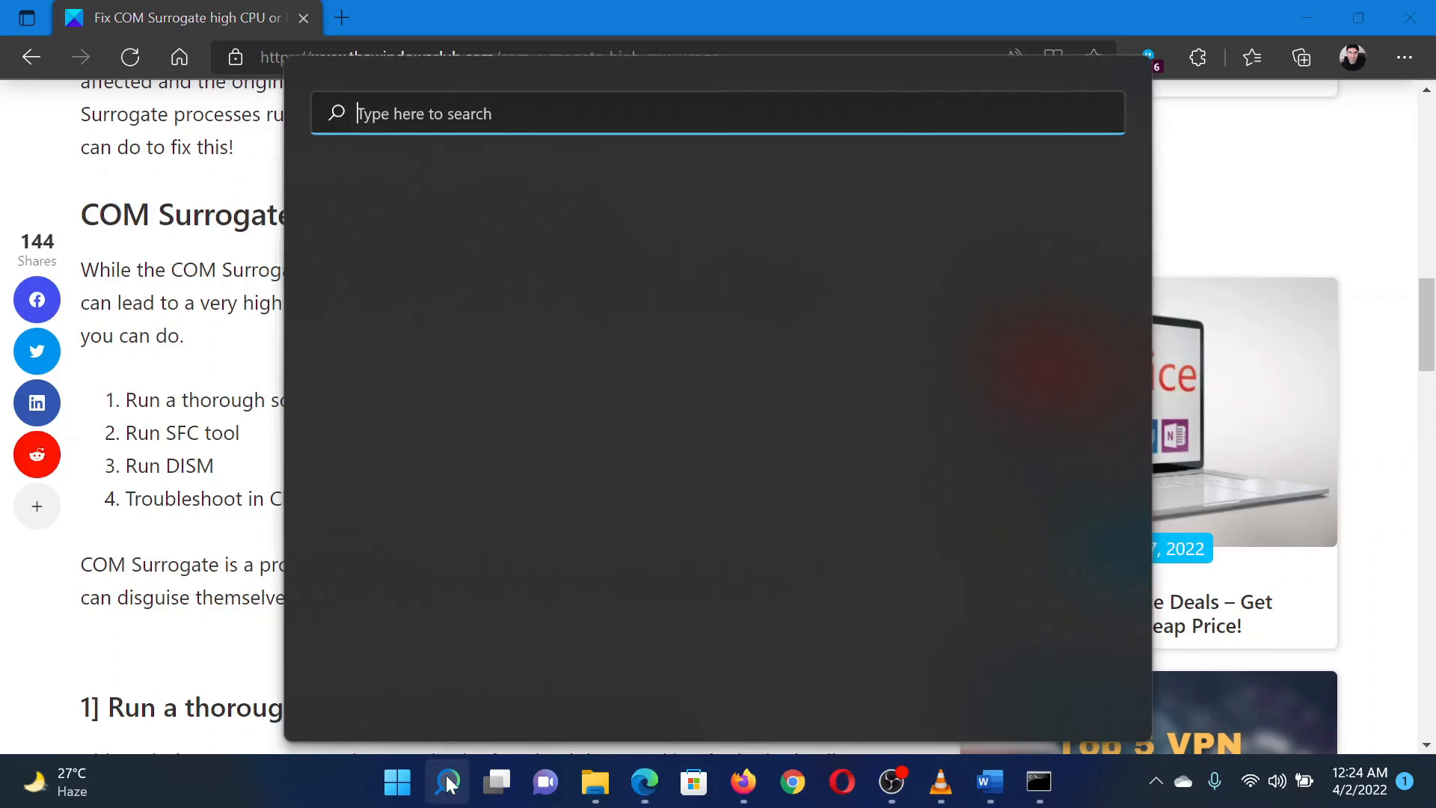
type("comm")
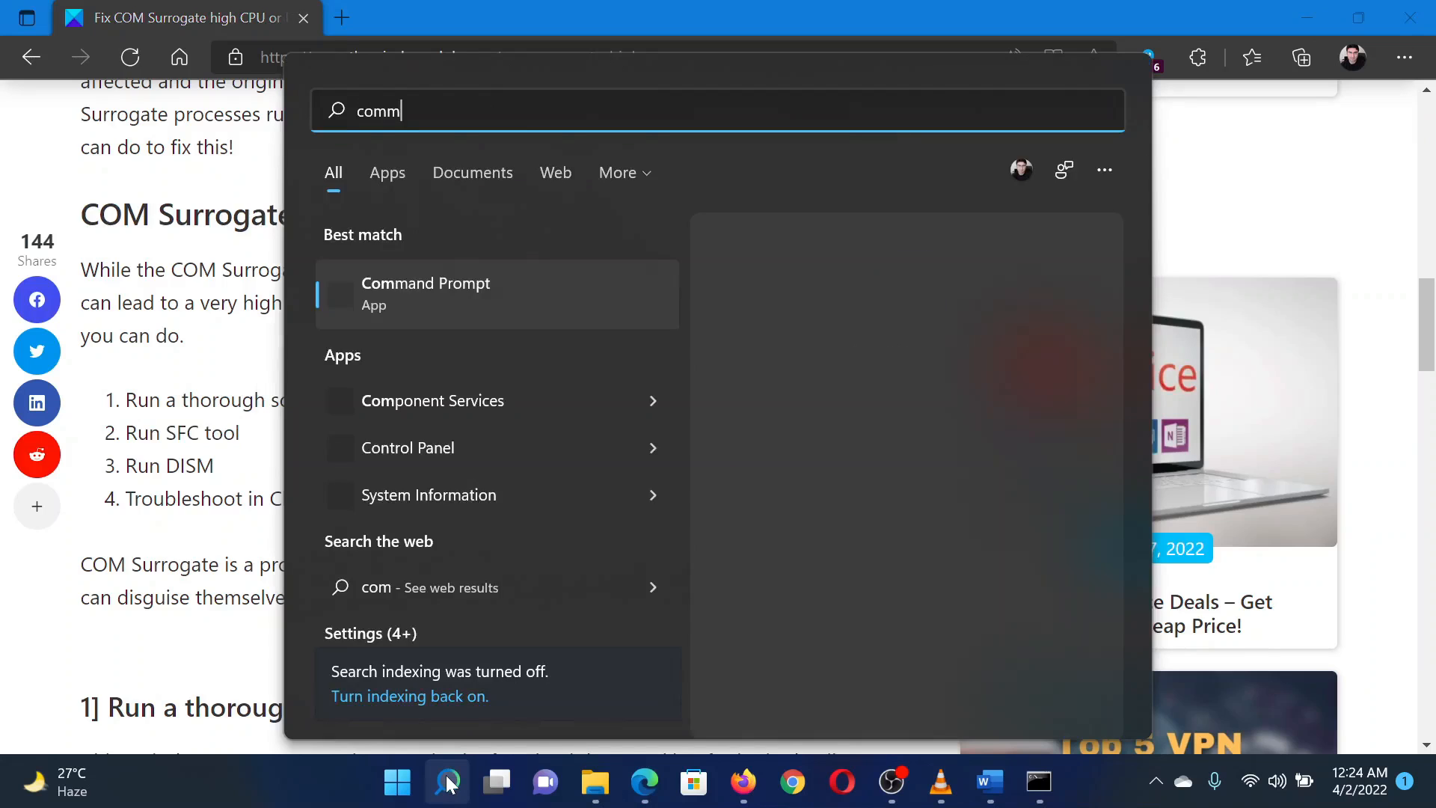
left_click(425, 293)
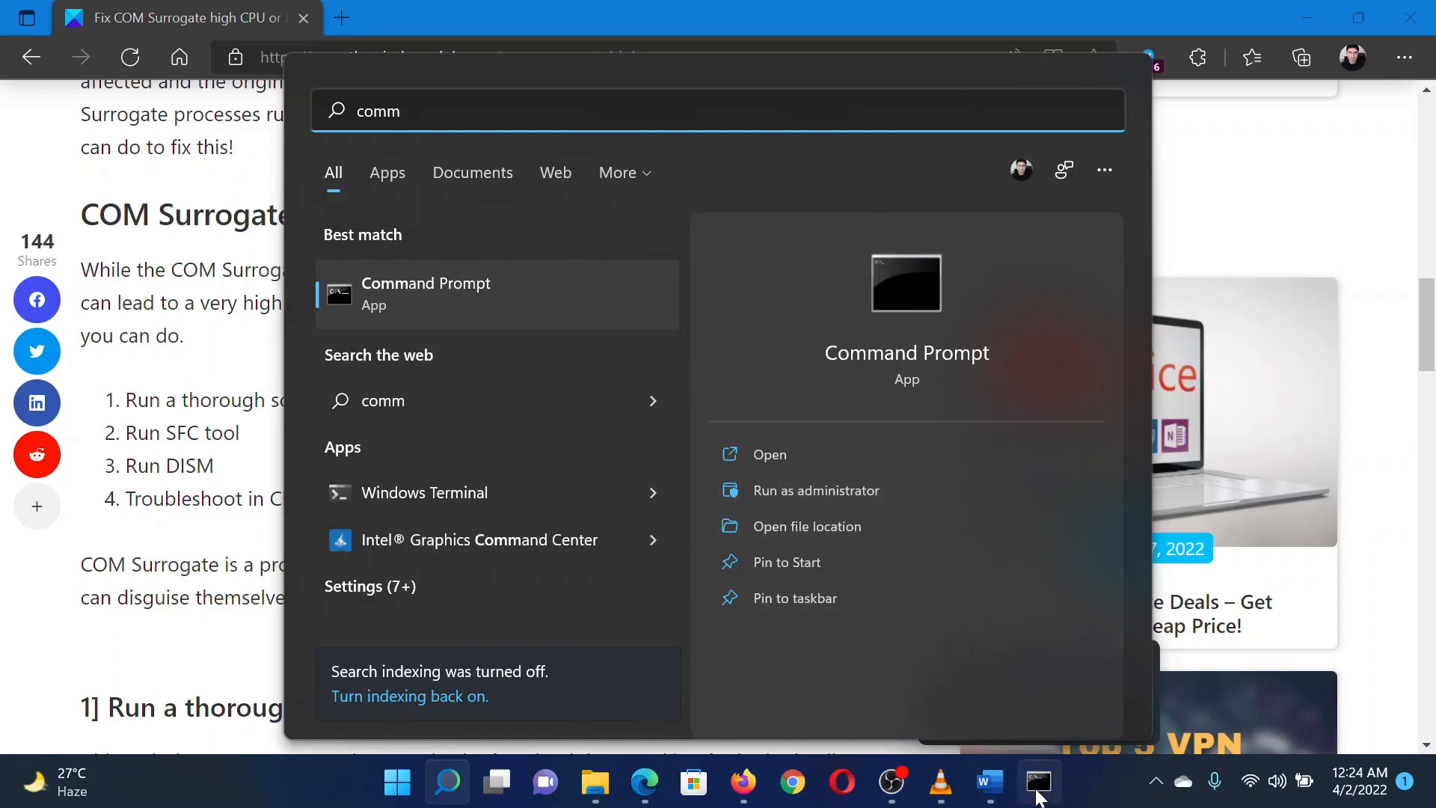
left_click(816, 490)
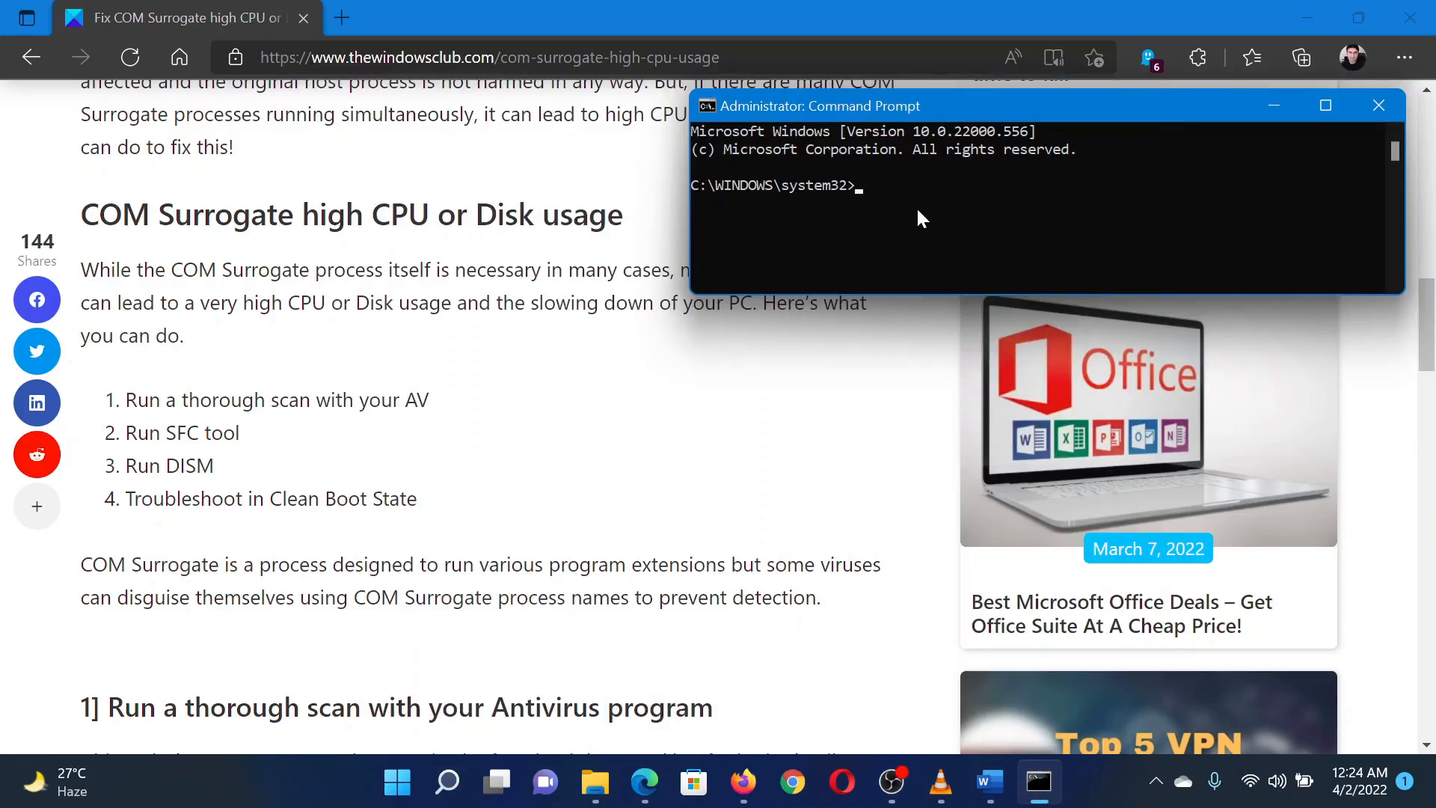
Enter the 'sfc /scannow' system file scan command in the elevated prompt
type("sfc")
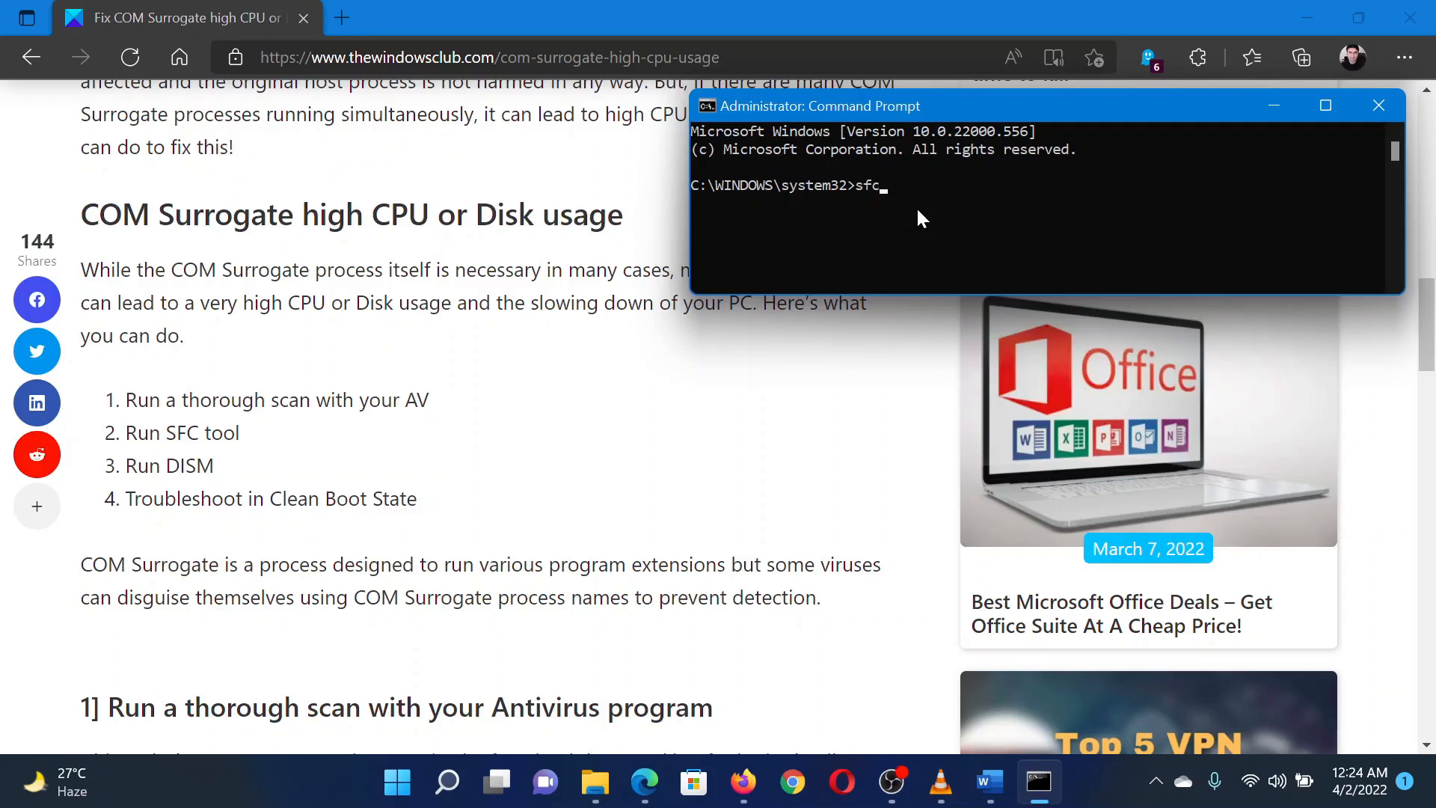
type("/")
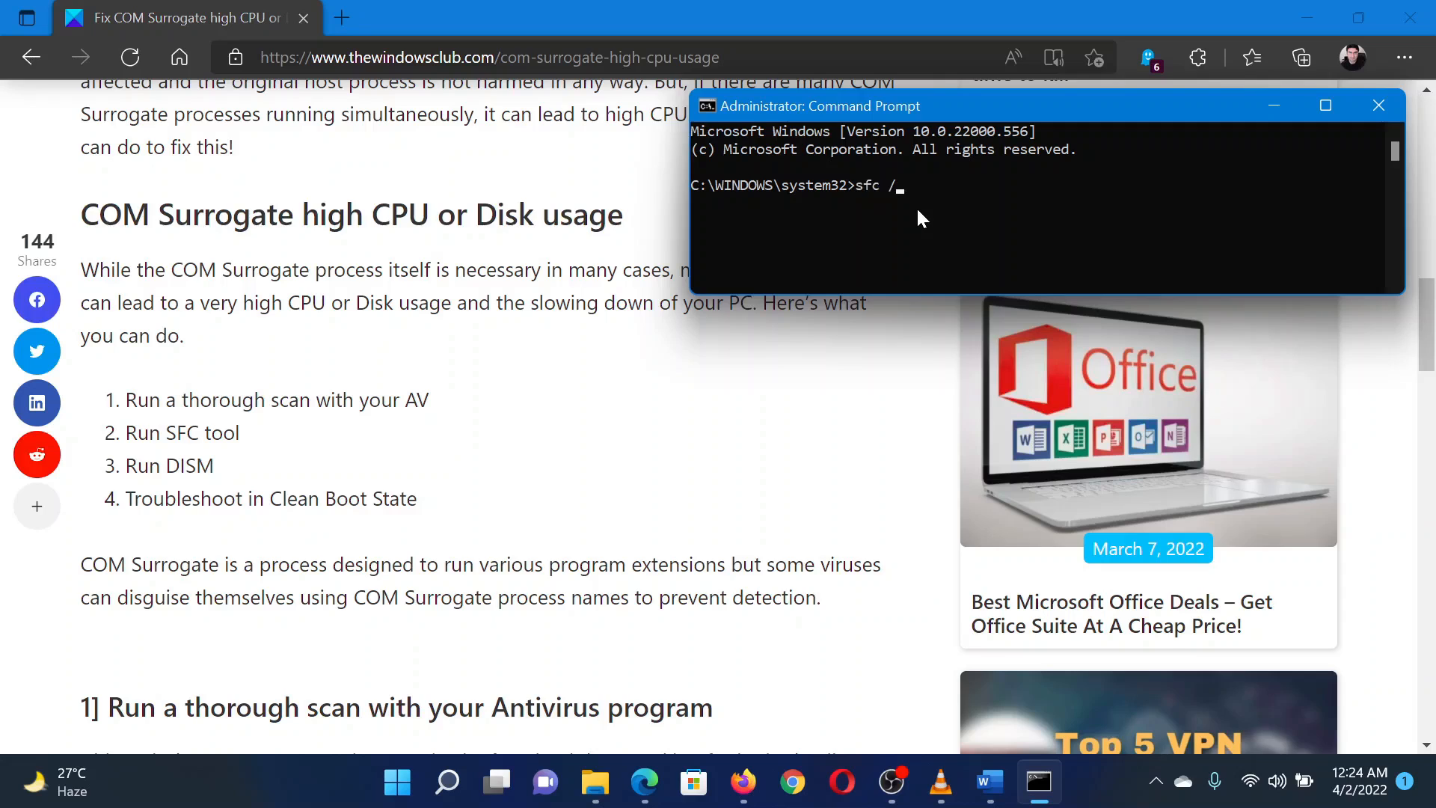
type("scannow")
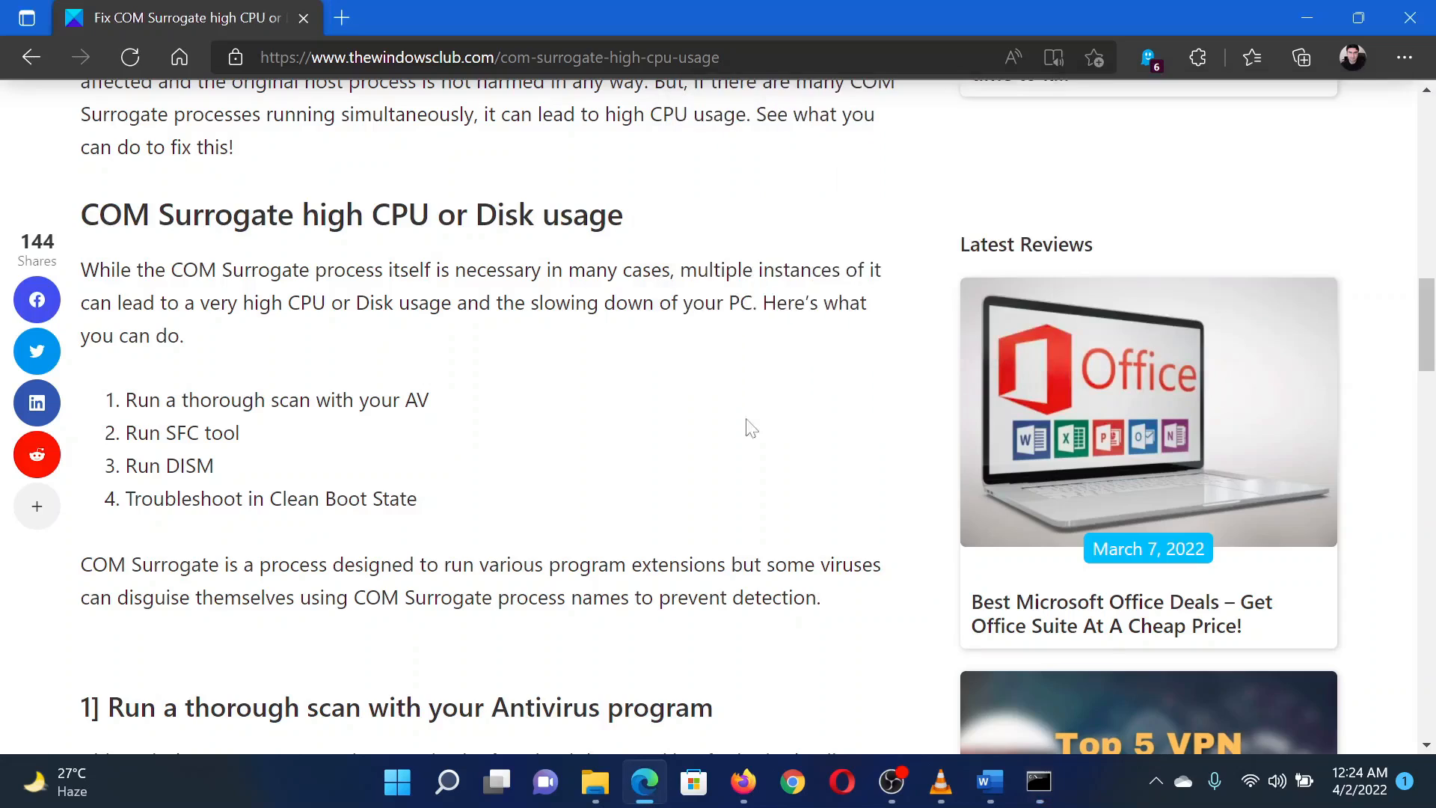
left_click_drag(142, 498, 263, 498)
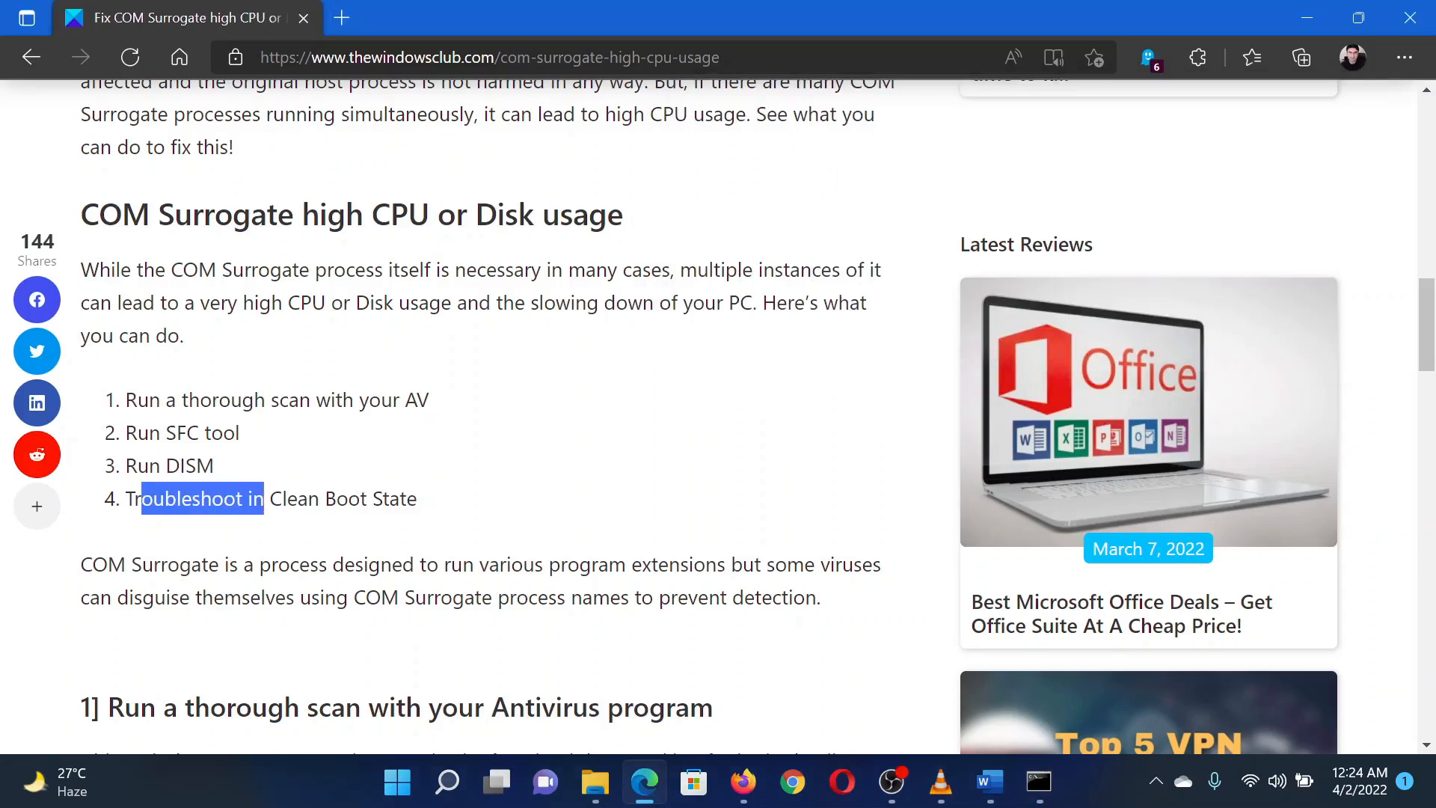
left_click(695, 490)
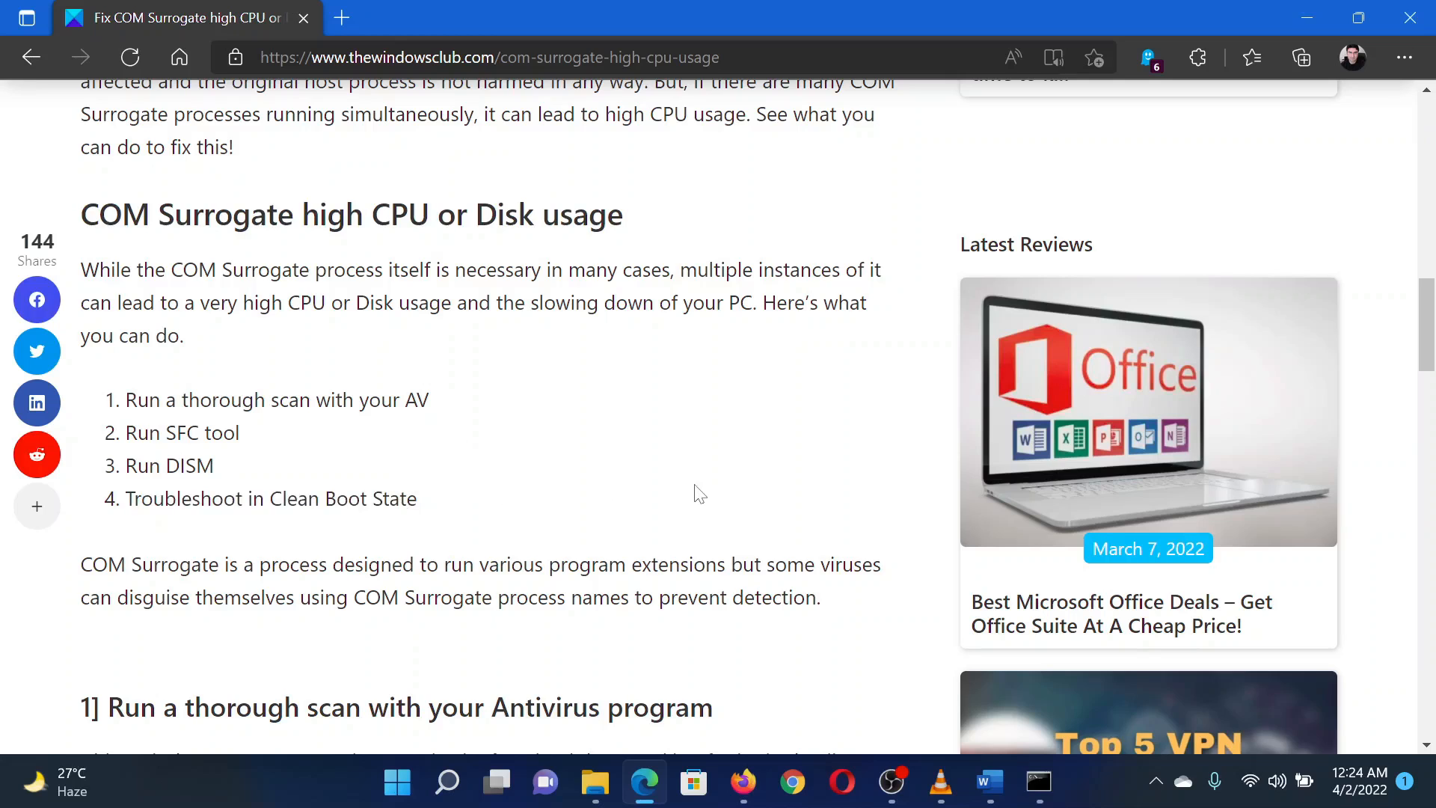
Run msconfig from the Run box and show the Services list in System Configuration
key("Win+r")
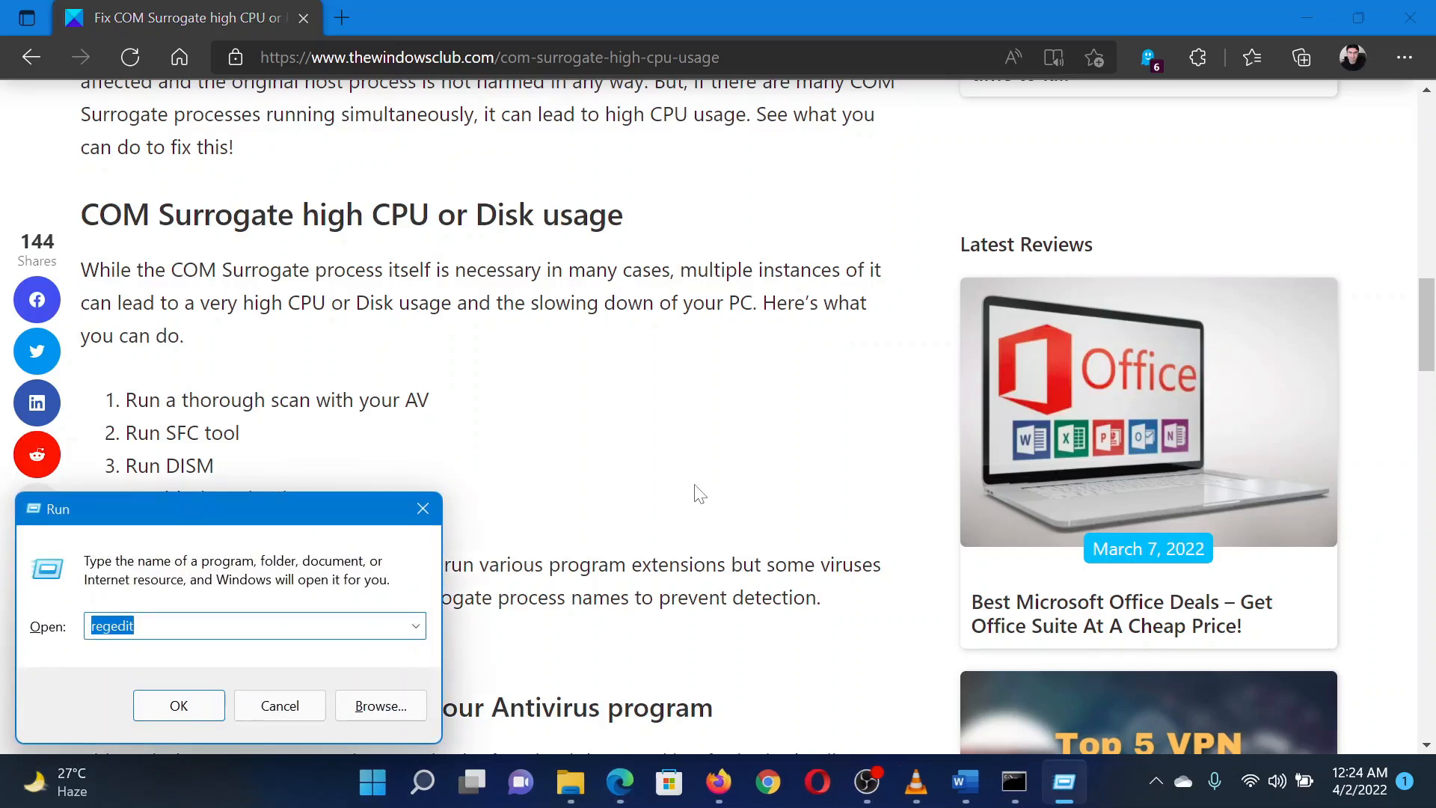
type("msco")
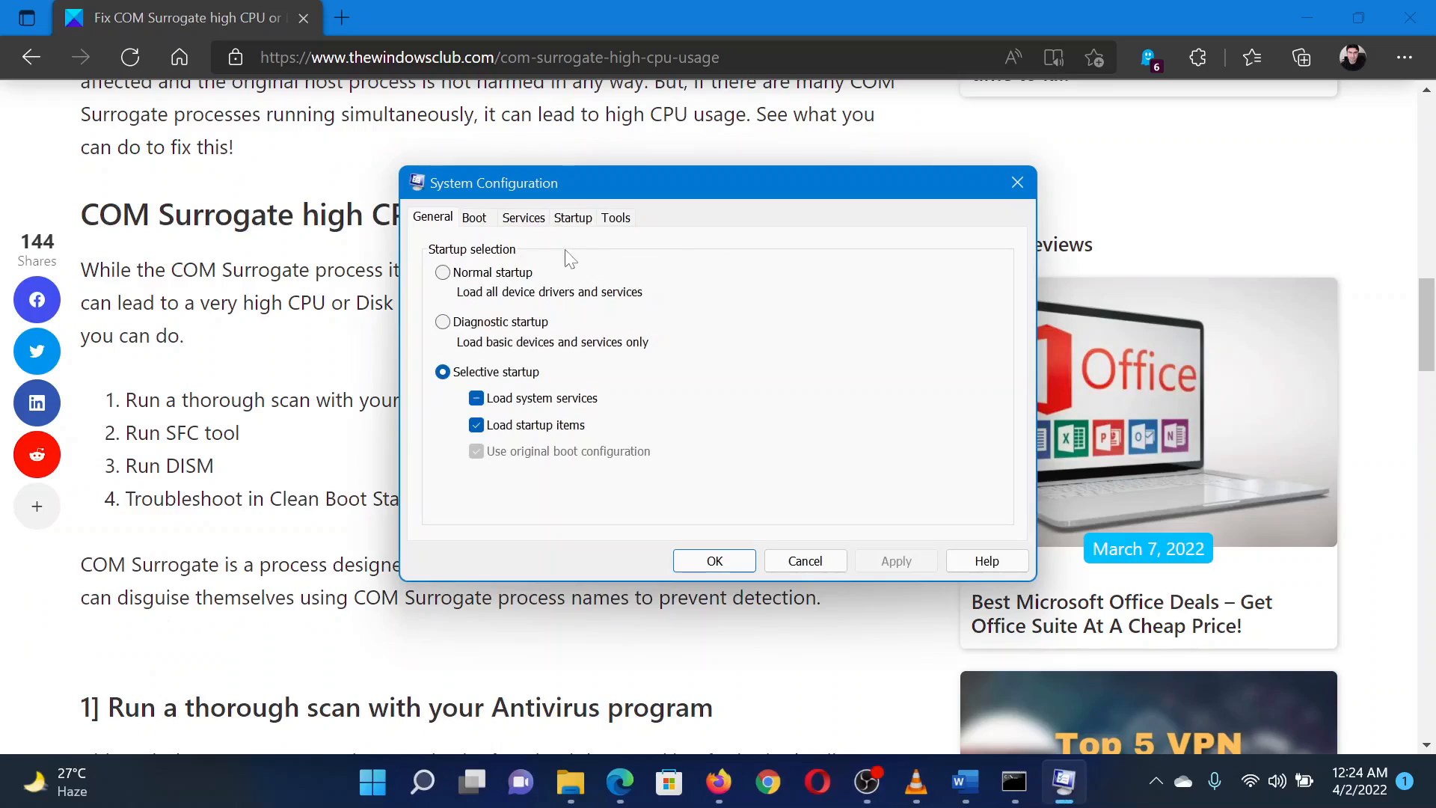
mouse_move(532, 245)
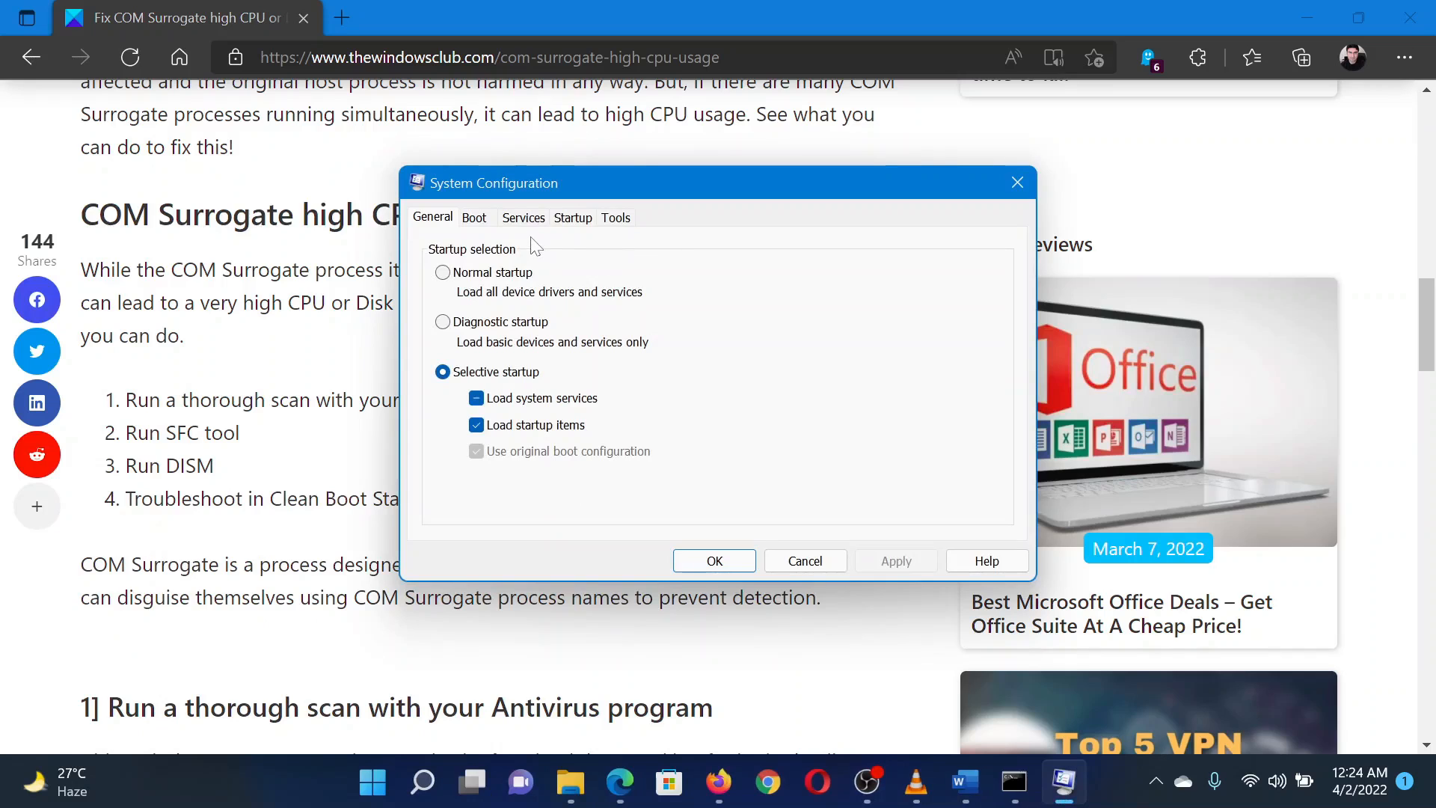
left_click(523, 218)
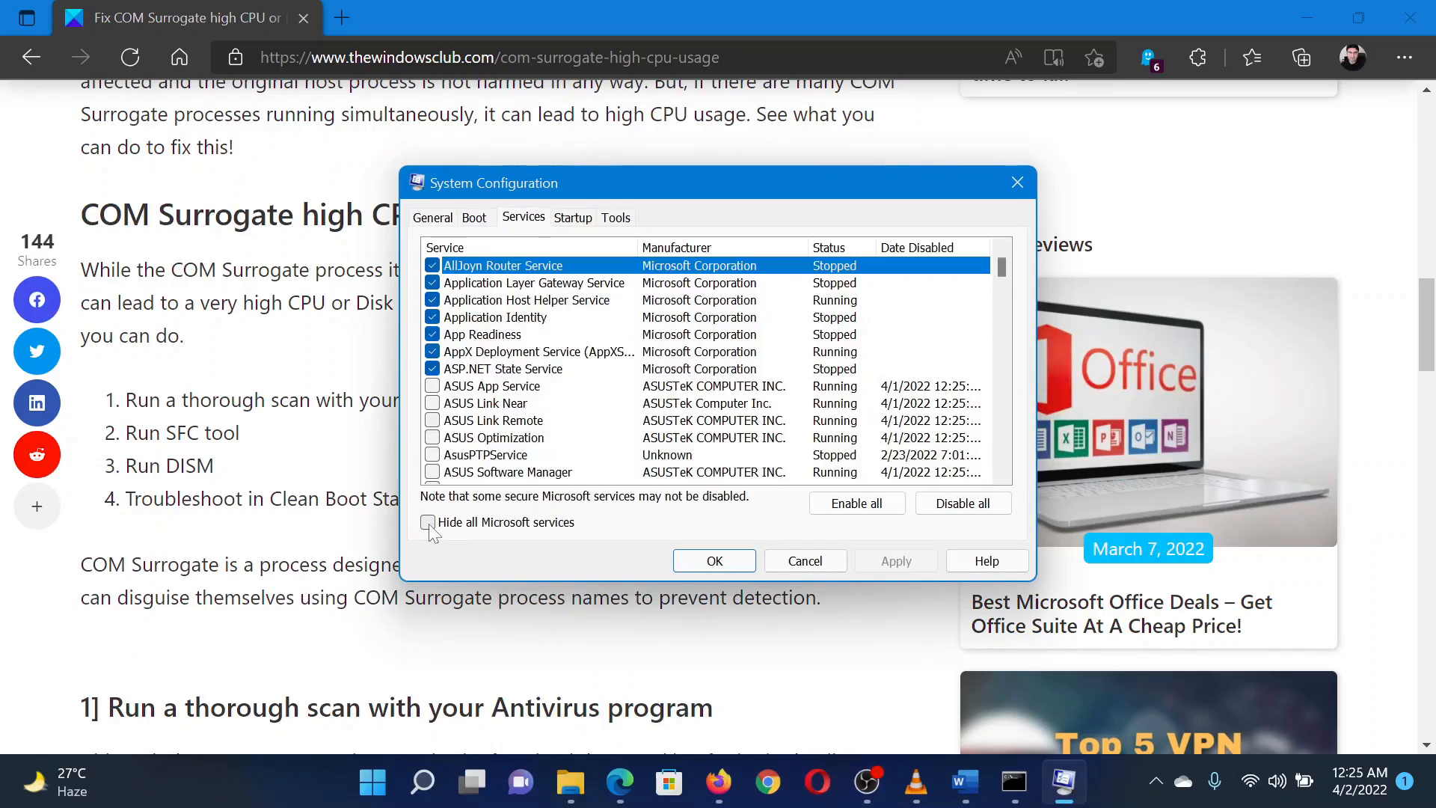
Hide all Microsoft services, disable every remaining service and apply the change
left_click(428, 522)
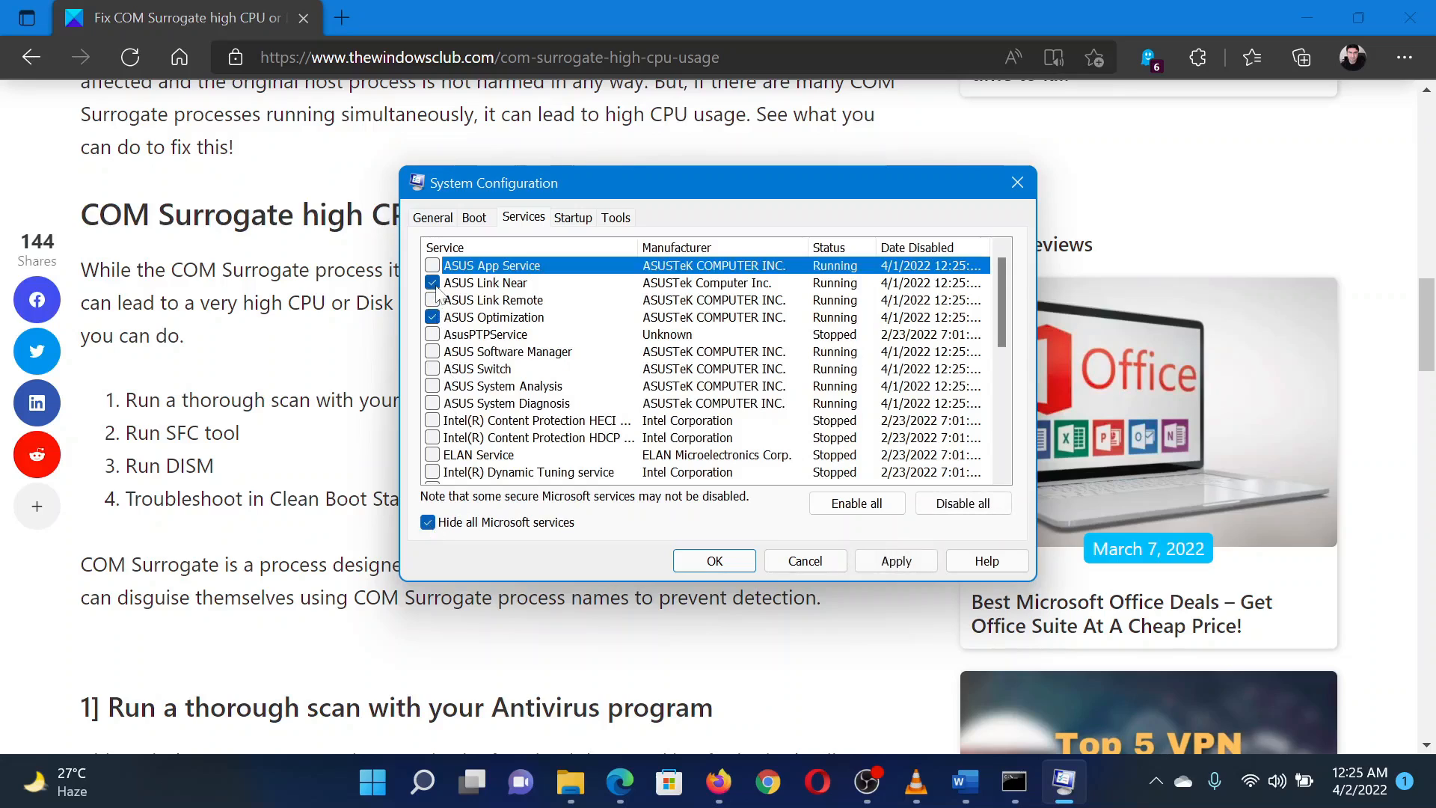
left_click(896, 560)
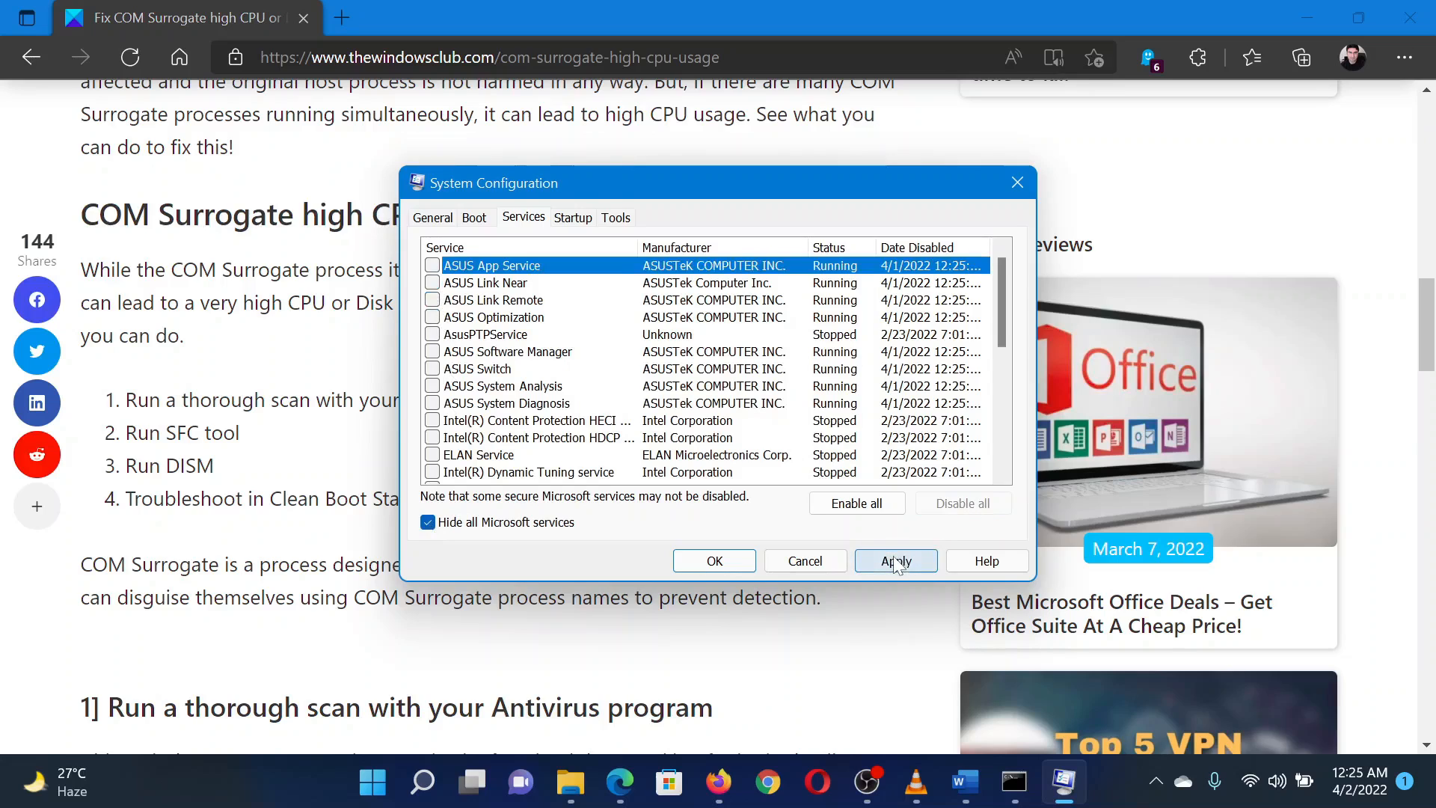
left_click(894, 560)
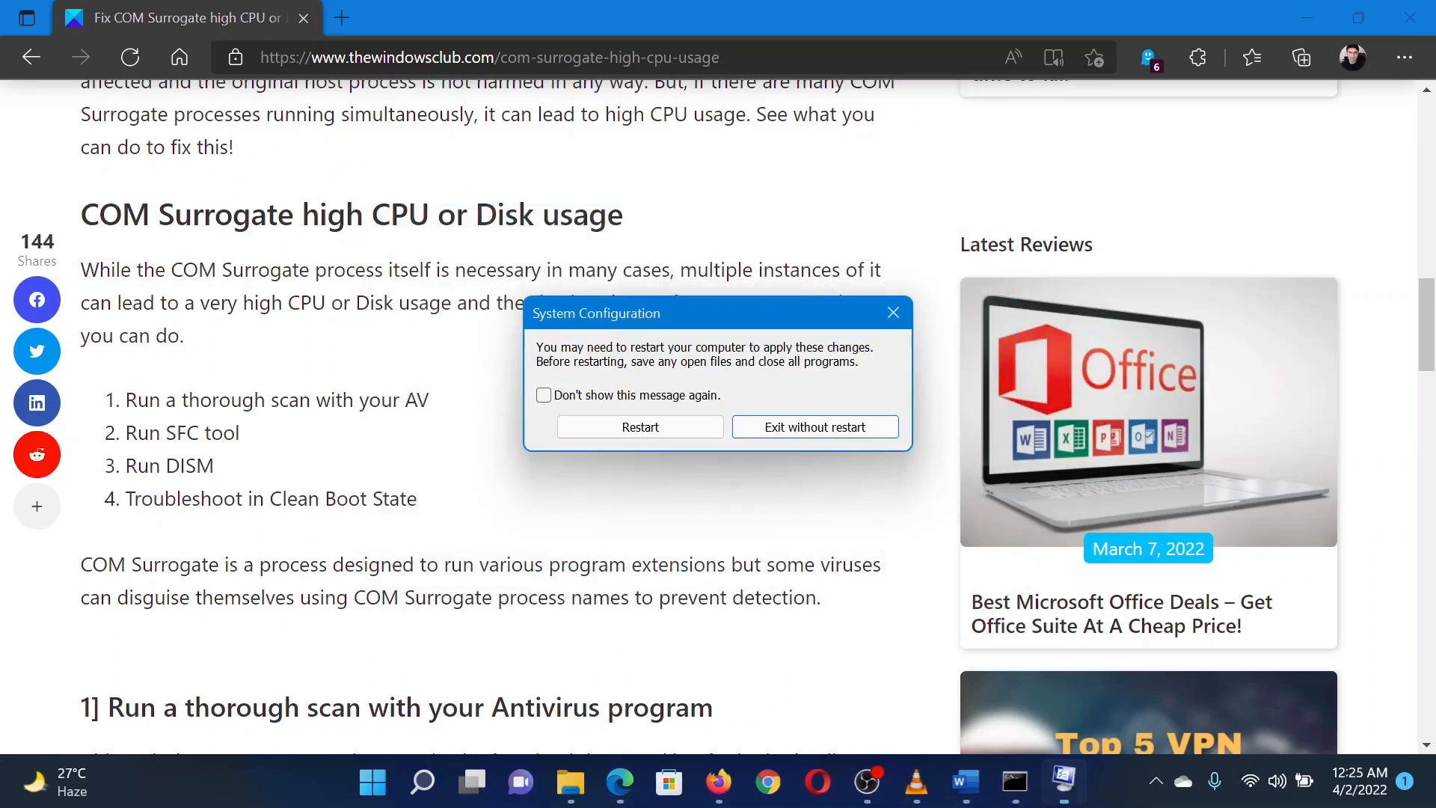
mouse_move(710, 495)
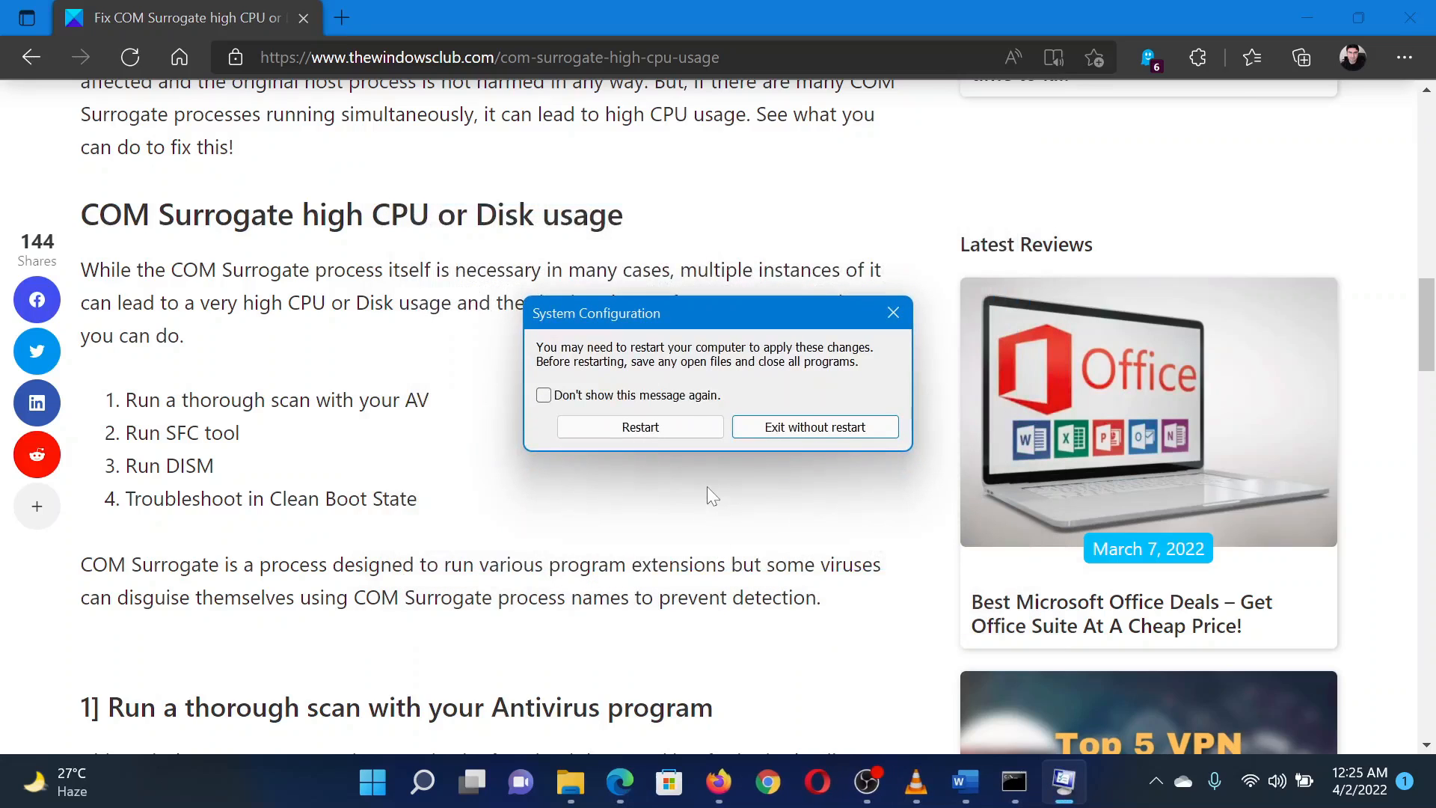
mouse_move(674, 386)
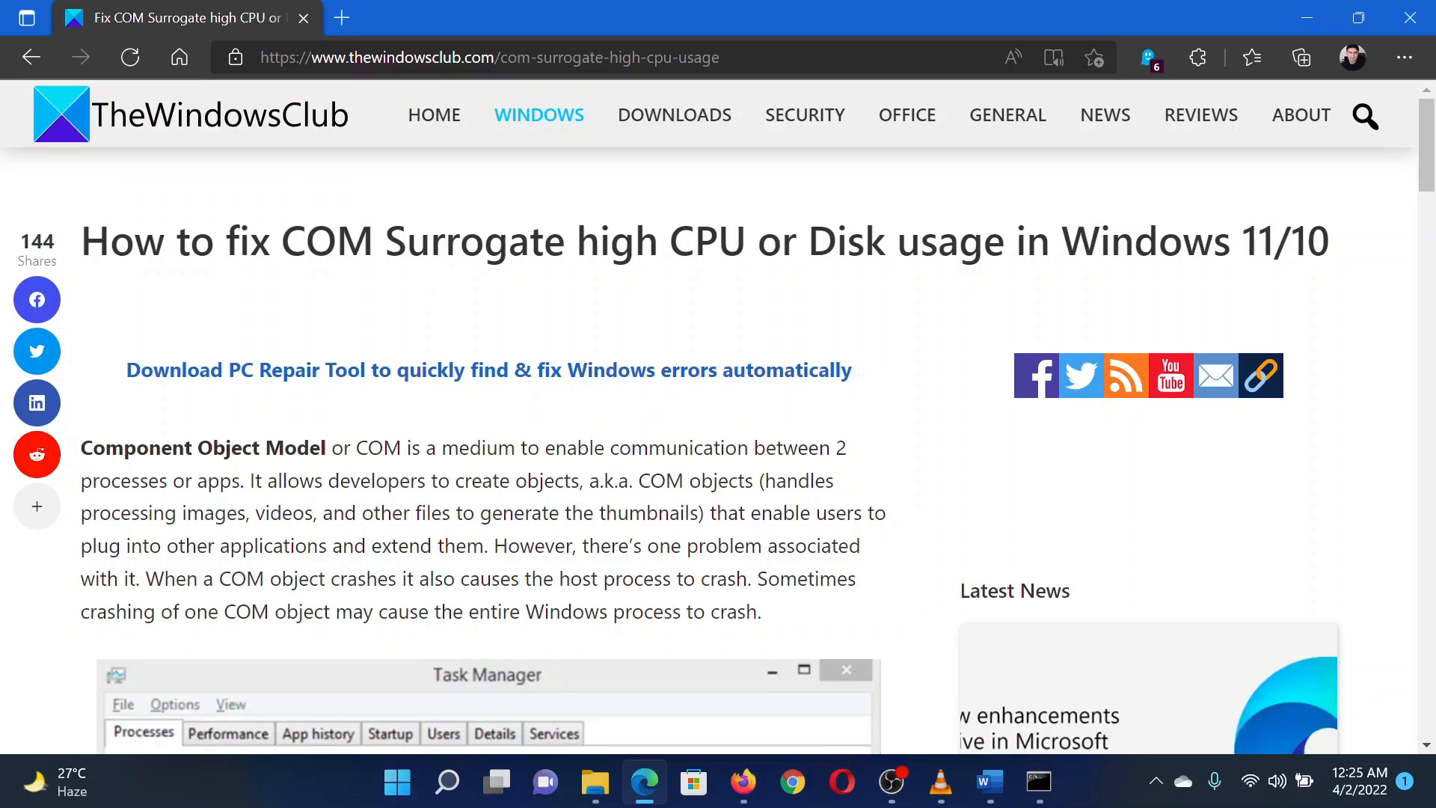
Highlight part of the COM Surrogate article's title at the top of the page
left_click_drag(444, 241, 1002, 241)
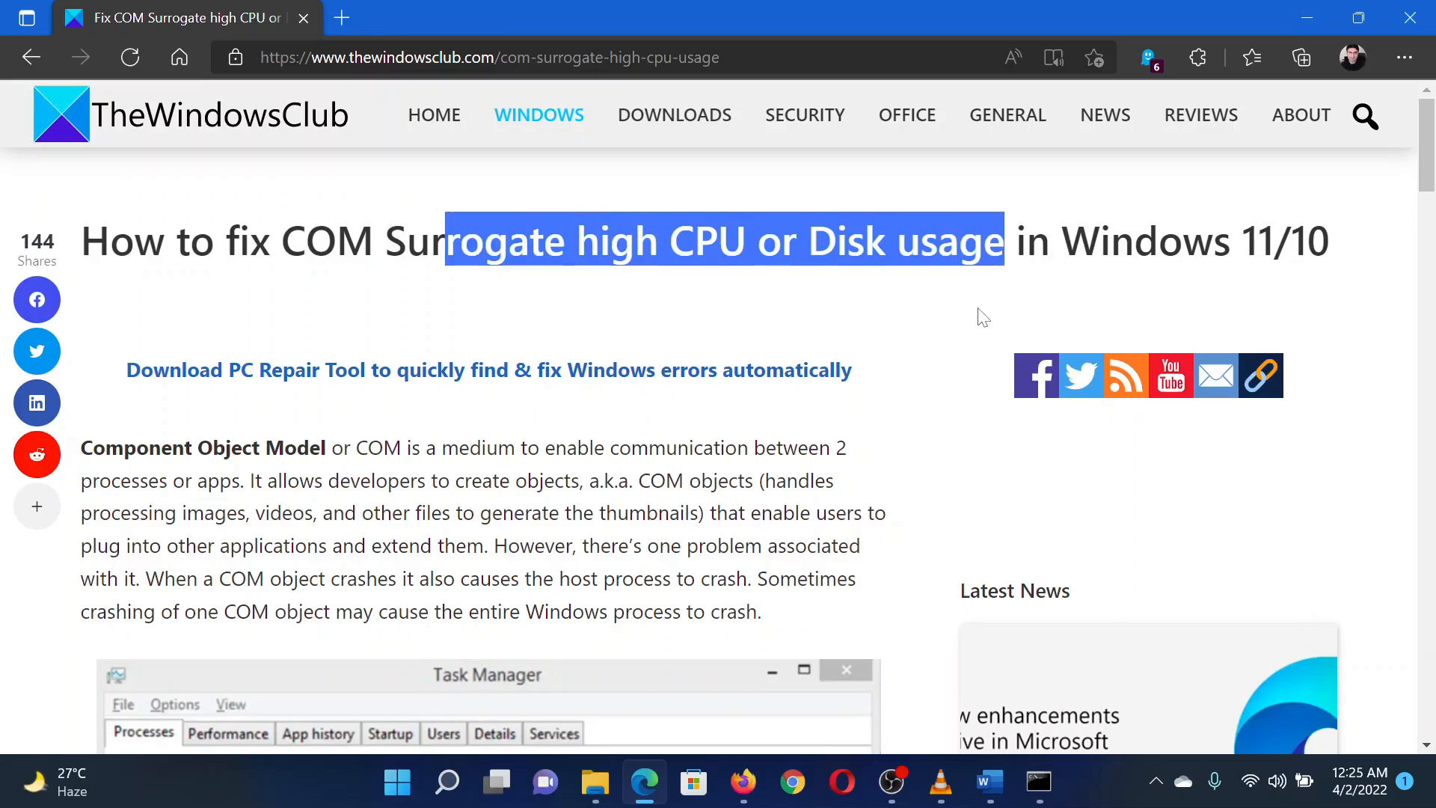